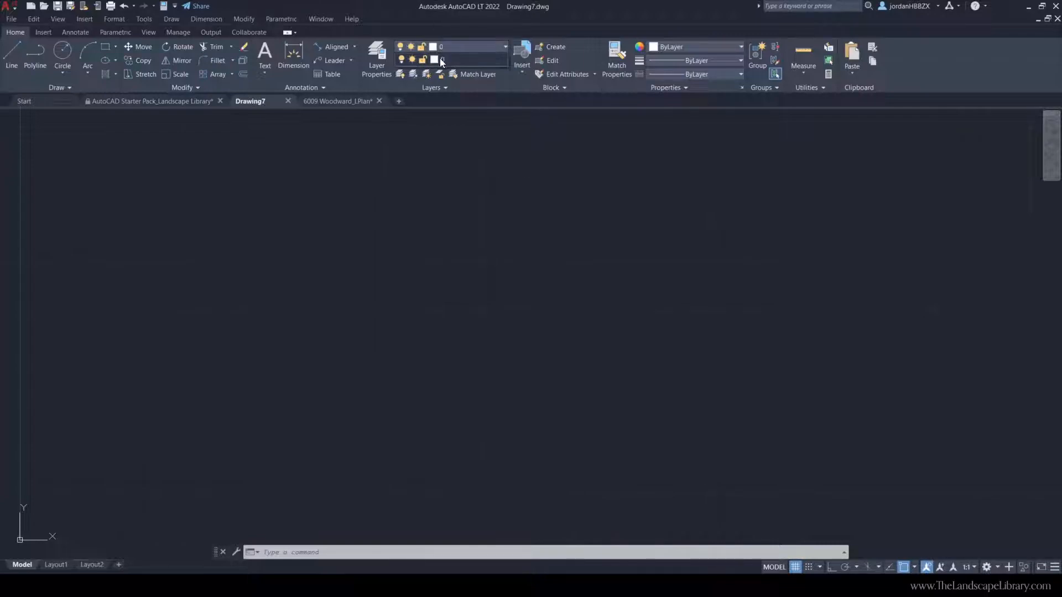
mouse_move(552, 265)
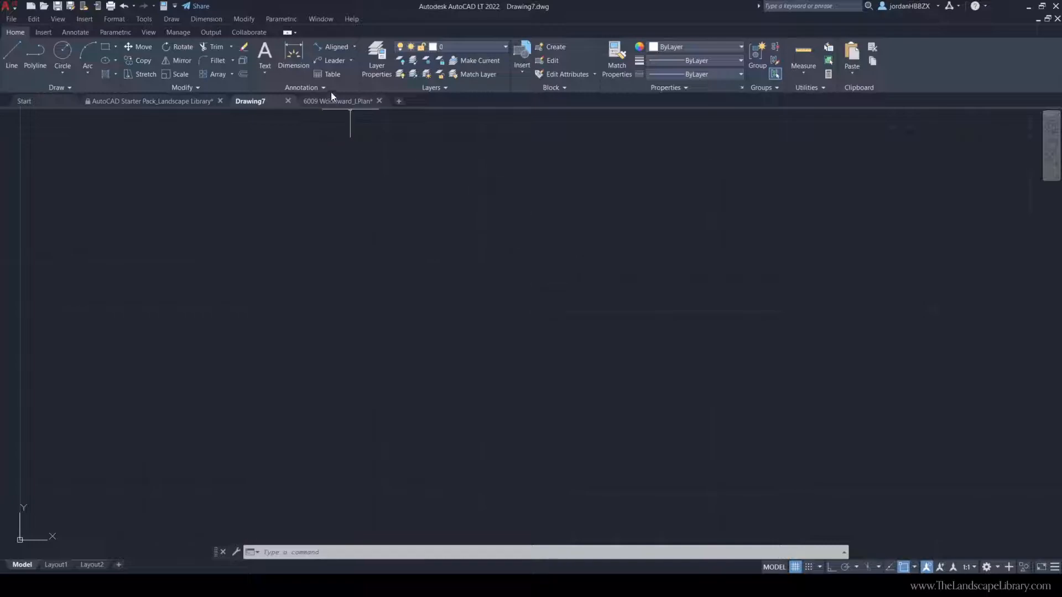
Show the whole 6009 Woodward landscape plan with the selected line cleared
click(338, 100)
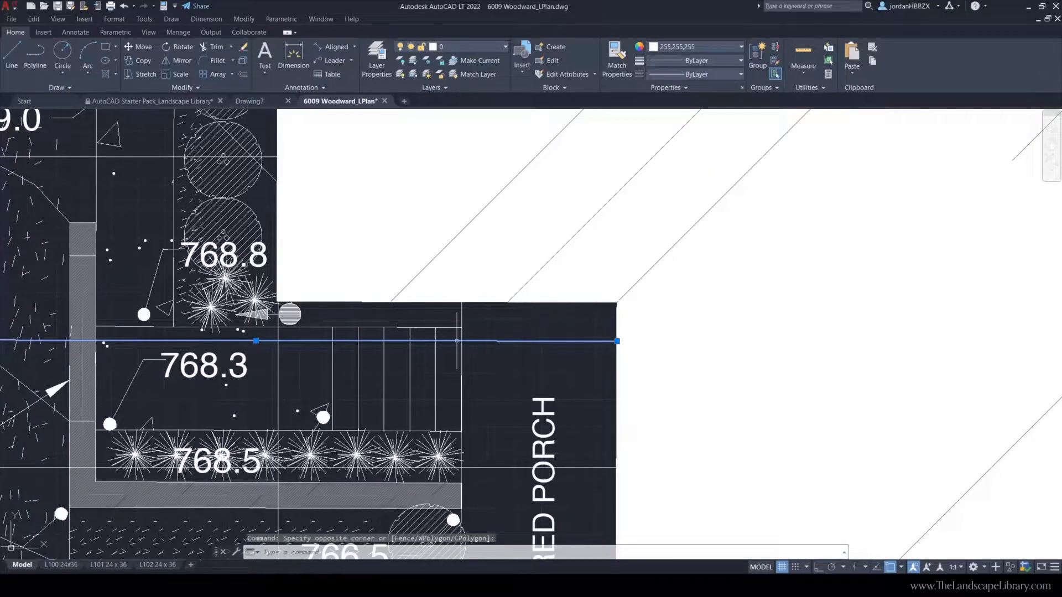
key(Escape)
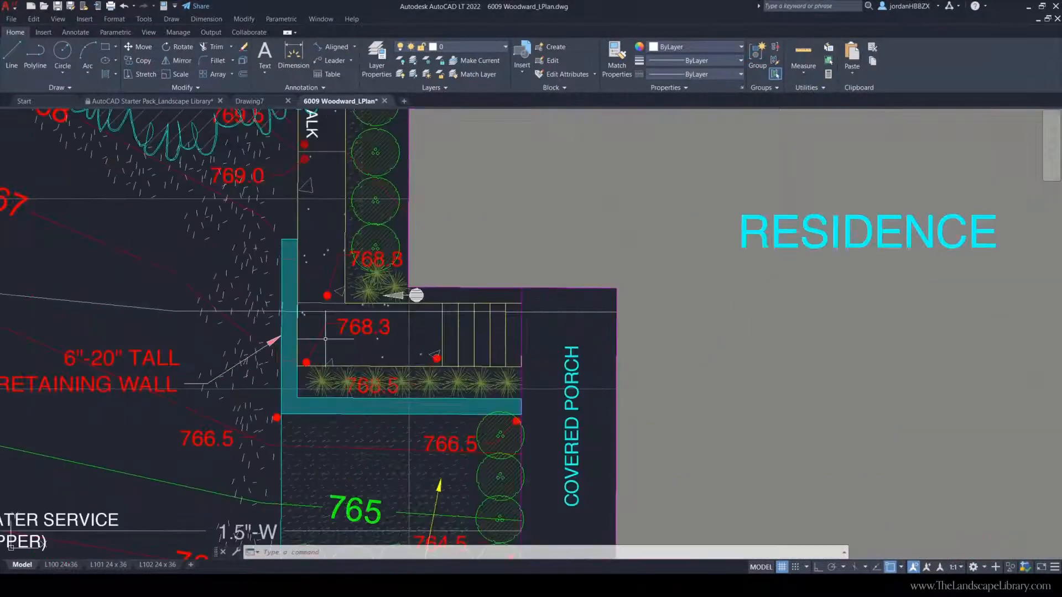
scroll(down, 3)
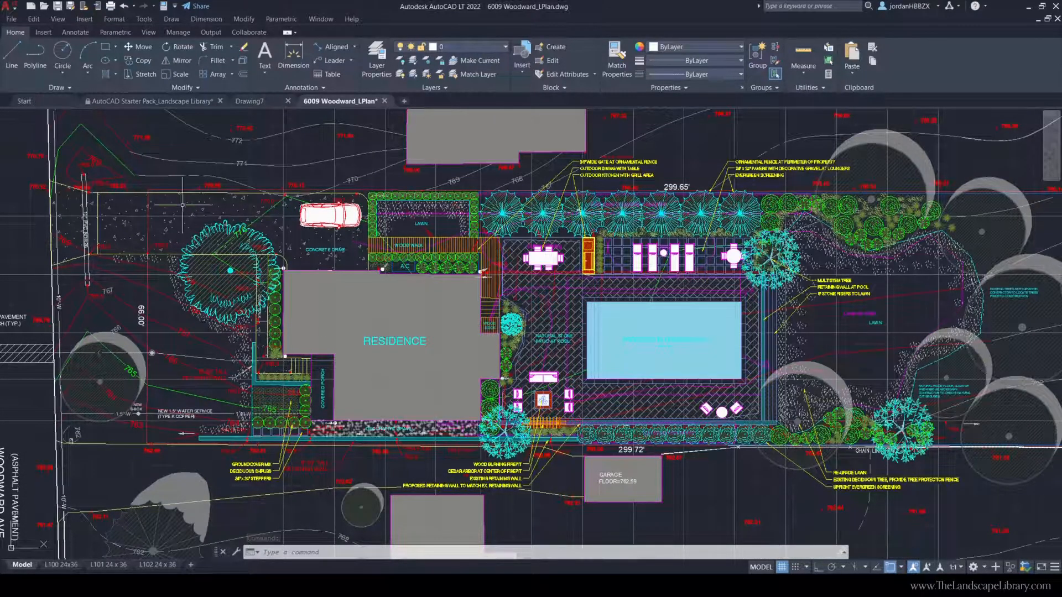
Browse the Landscape Library drawing's layer list, then return to blank Drawing7
click(153, 101)
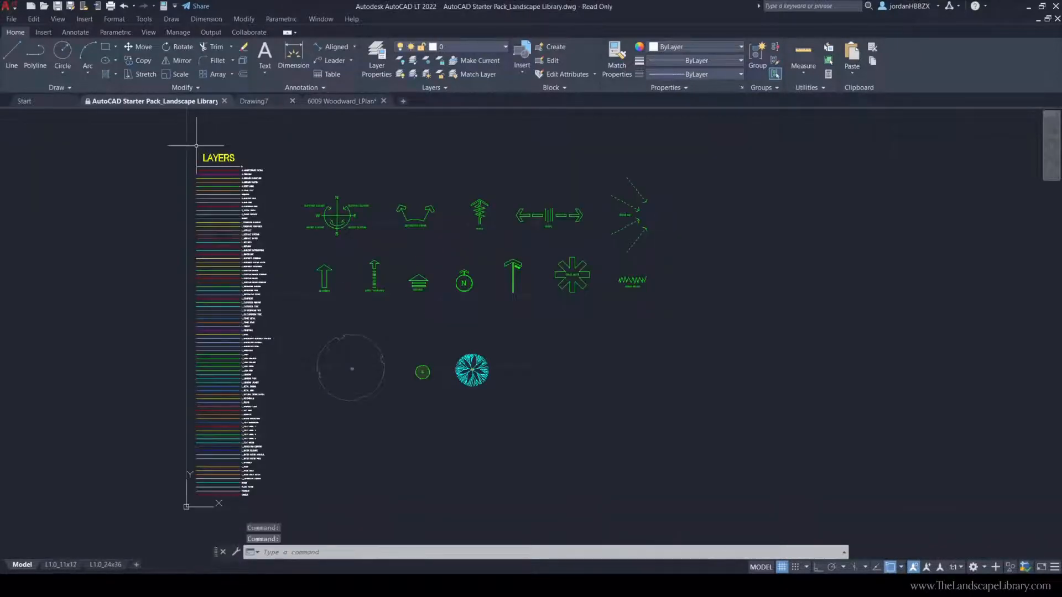
click(505, 46)
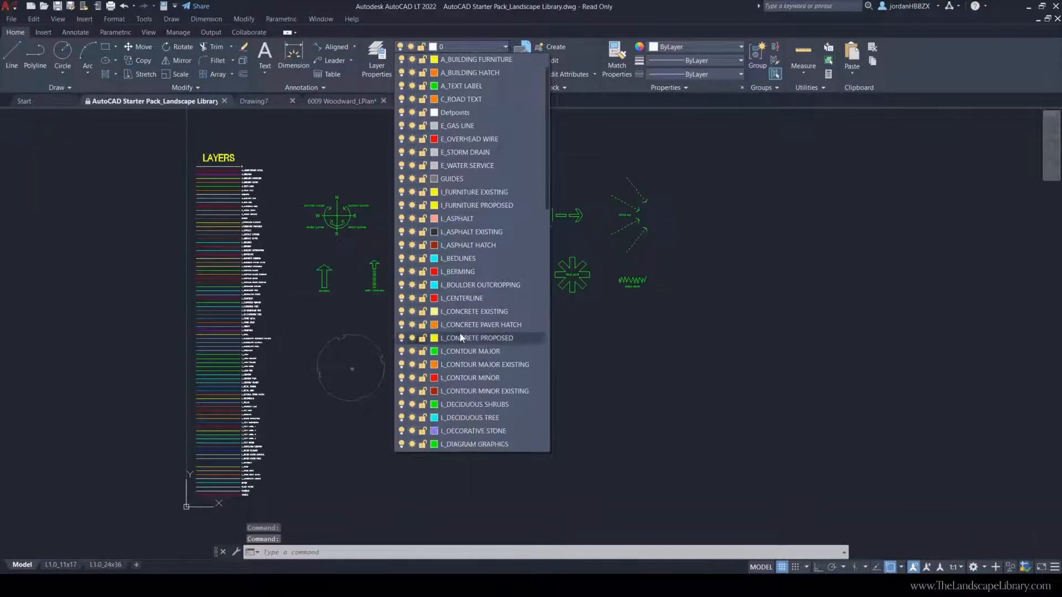
scroll(down, 3)
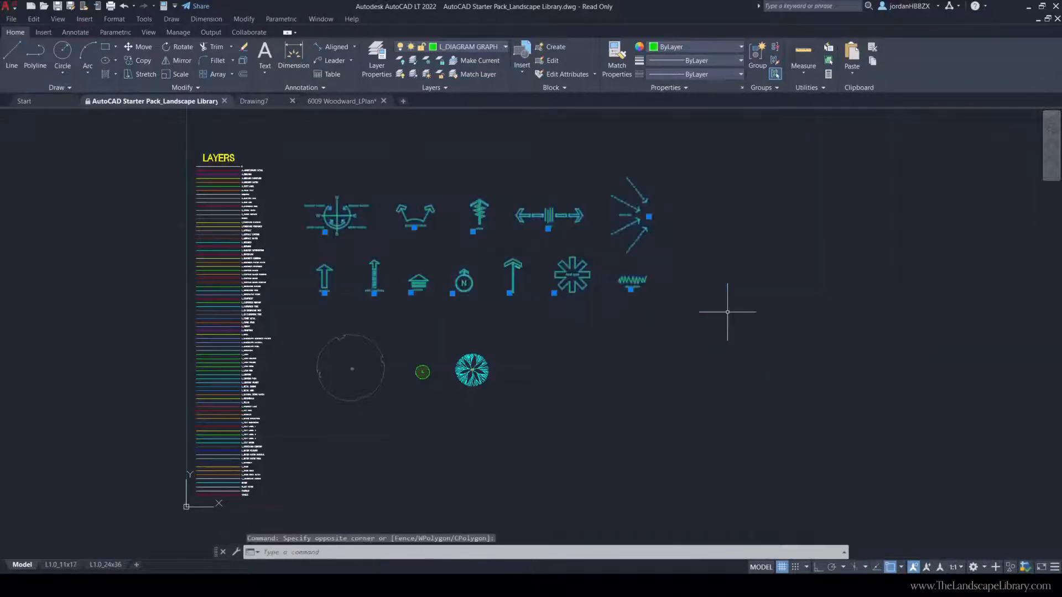
key(Escape)
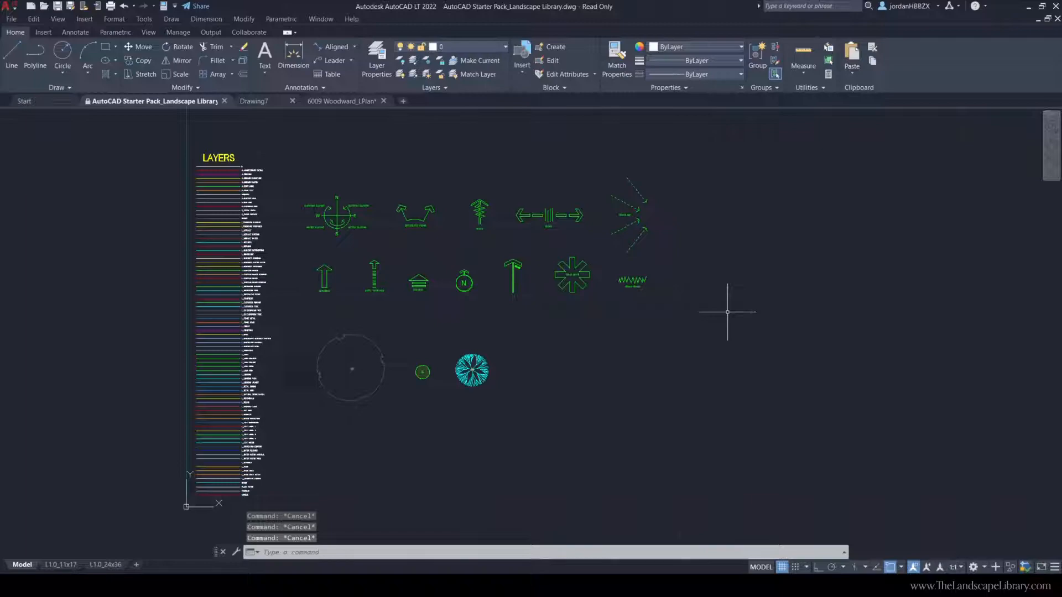
mouse_move(724, 312)
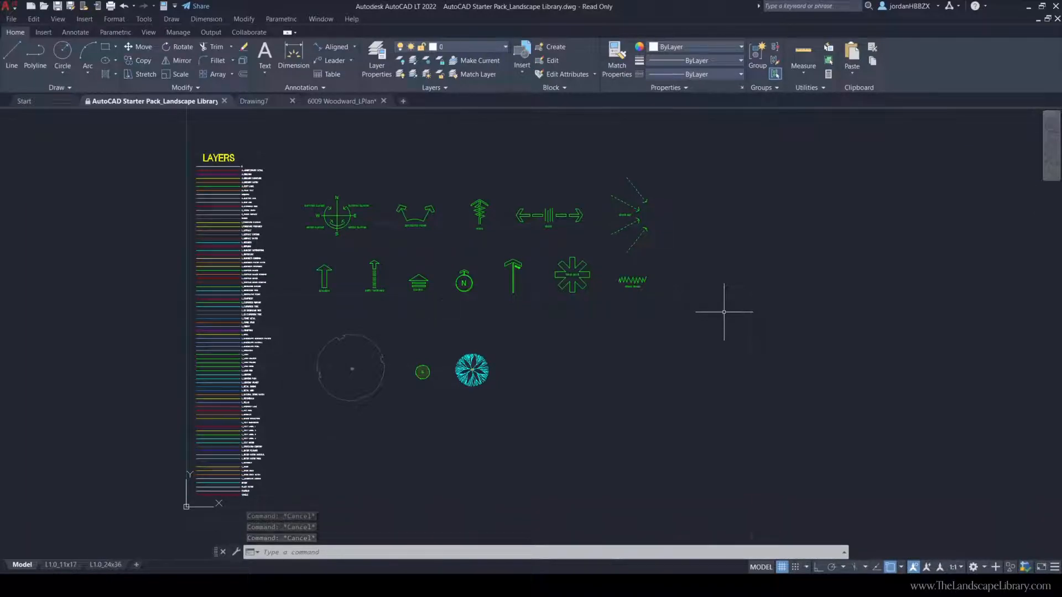
click(250, 100)
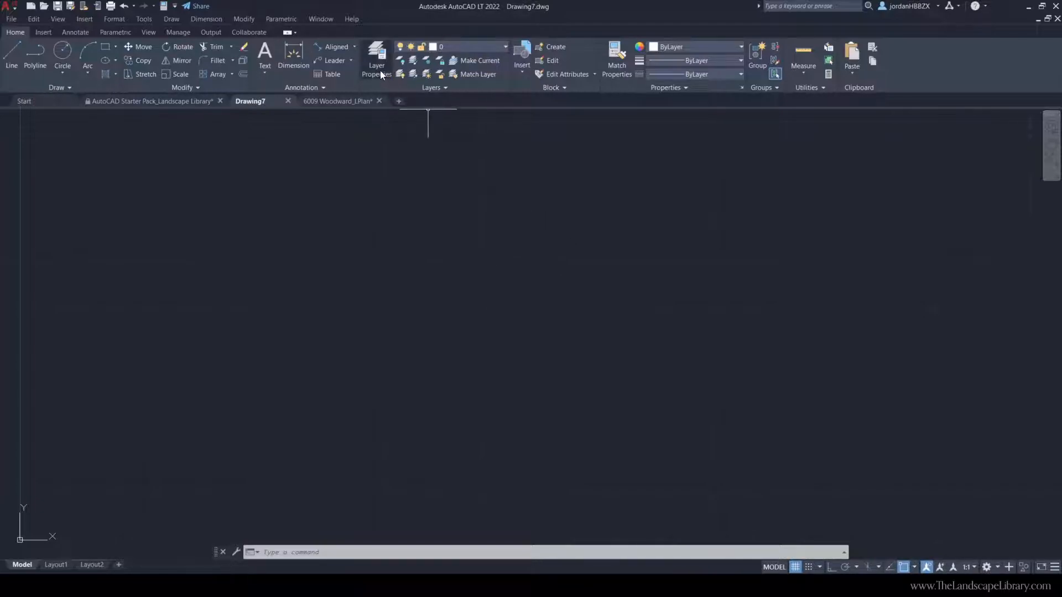
Open Drawing7's Layer Properties Manager, which lists only layer 0
click(377, 61)
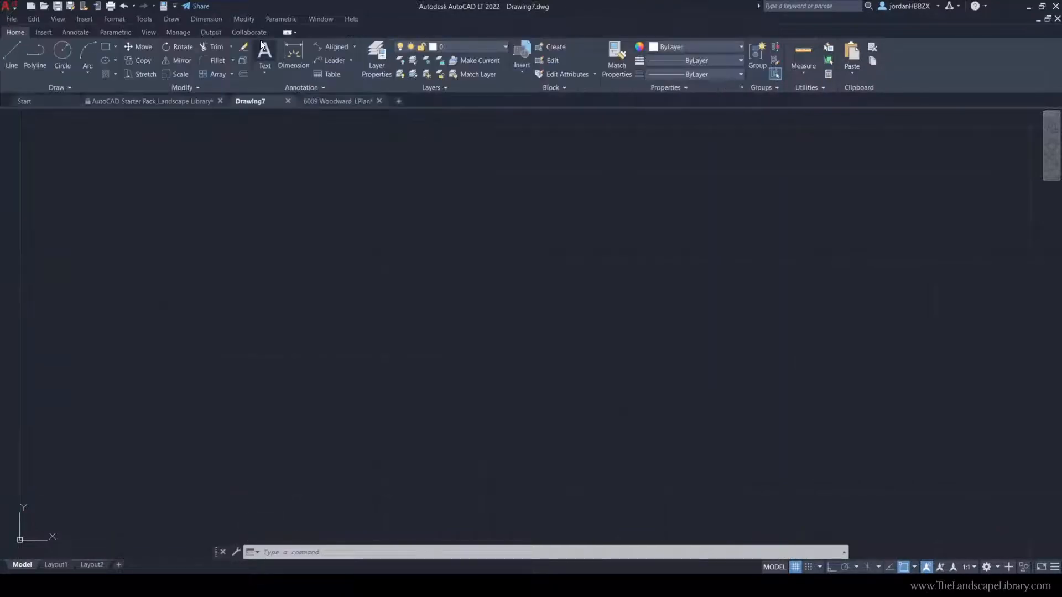
click(152, 101)
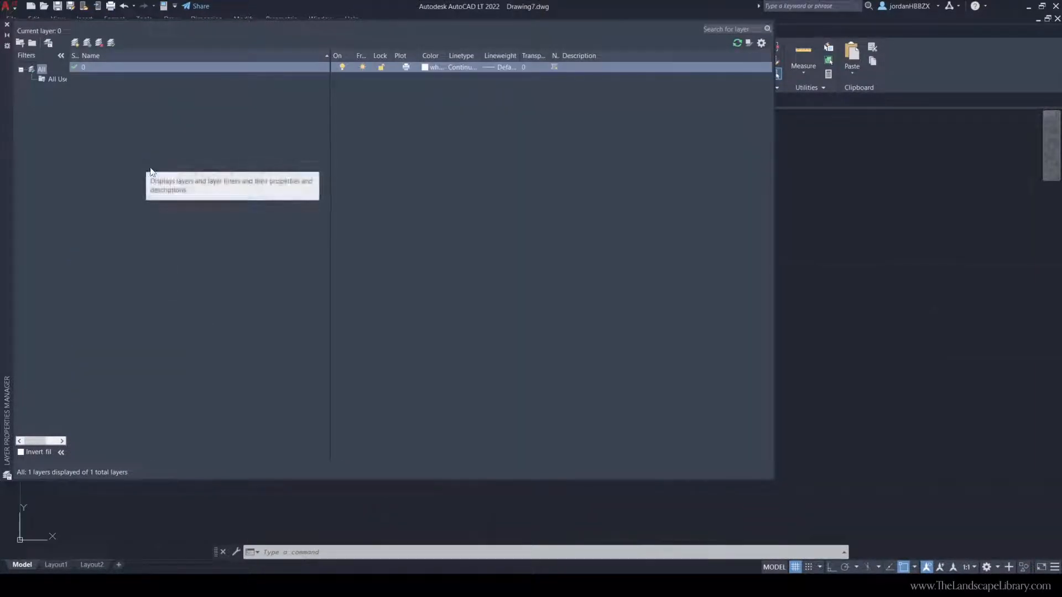
mouse_move(76, 43)
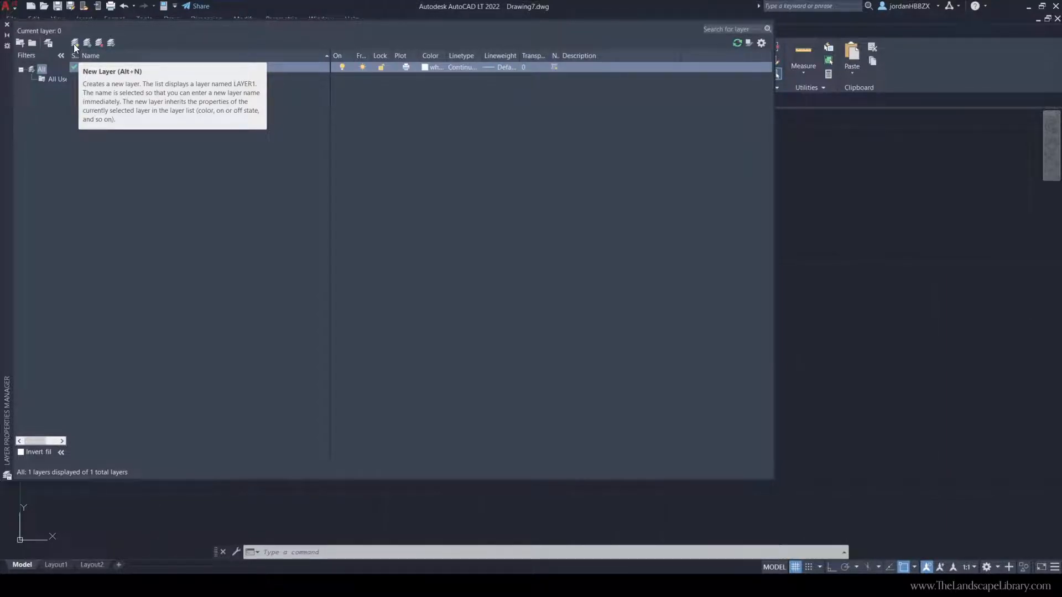
Add a new layer named L_CONCRETE DRIVEWAY to Drawing7
click(75, 42)
text(L_CONCRETE)
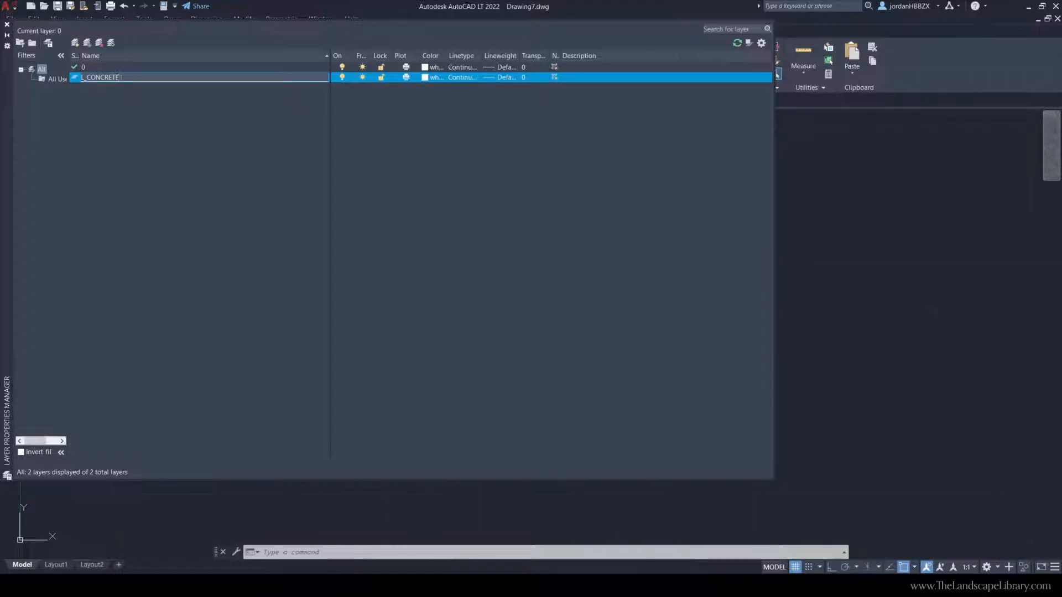
text(DRIVEWAY)
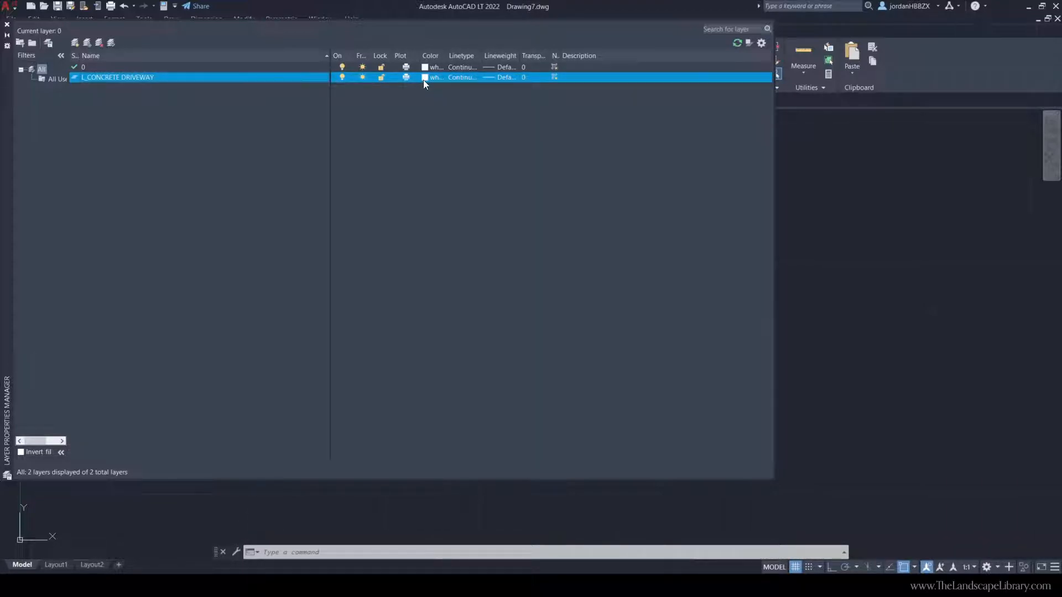
mouse_move(425, 76)
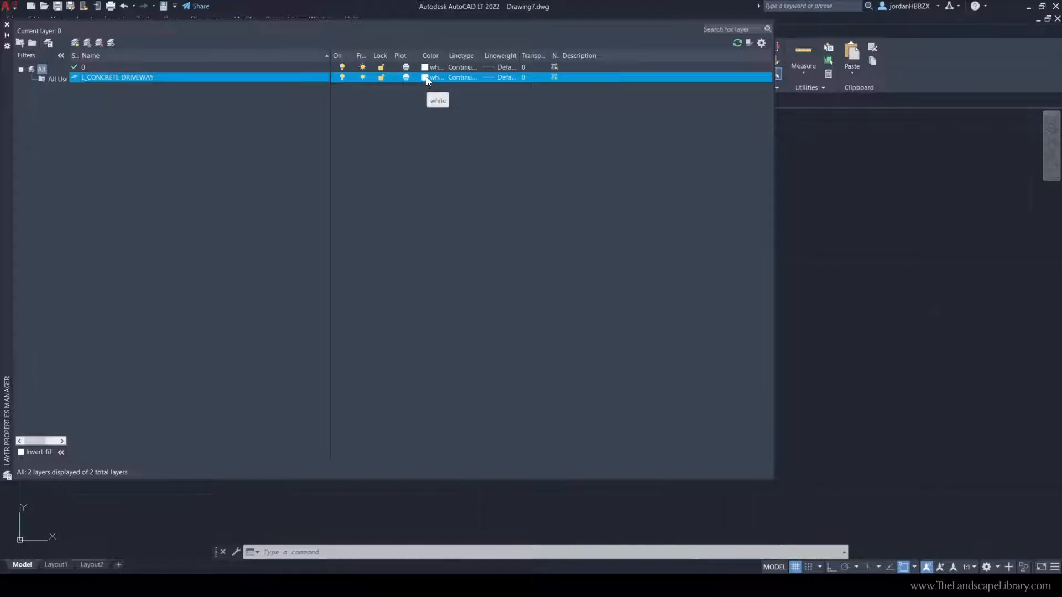
Change the L_CONCRETE DRIVEWAY layer colour from white to red (index 1)
click(425, 77)
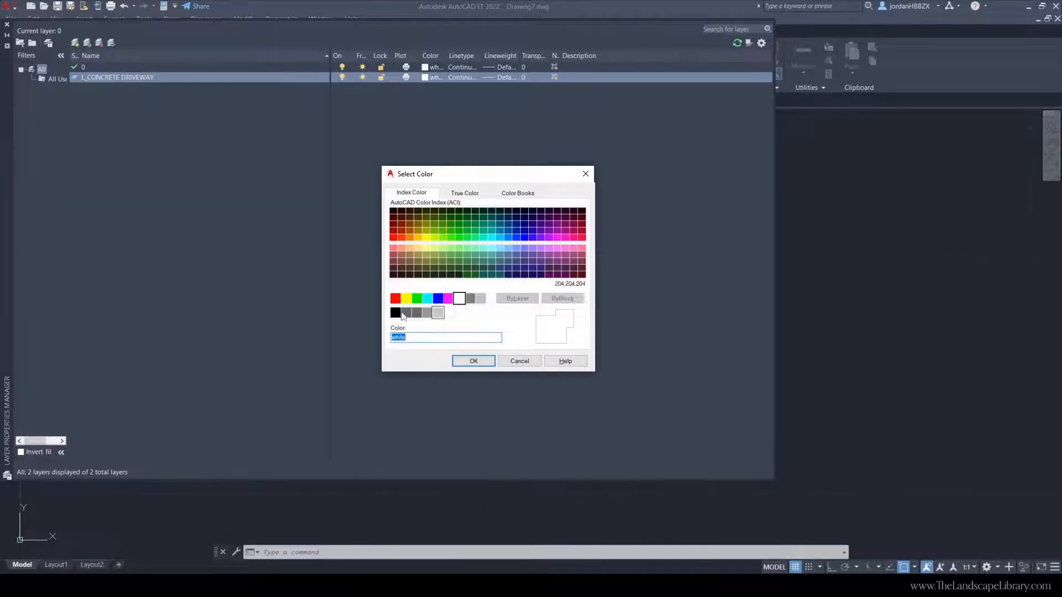
click(395, 299)
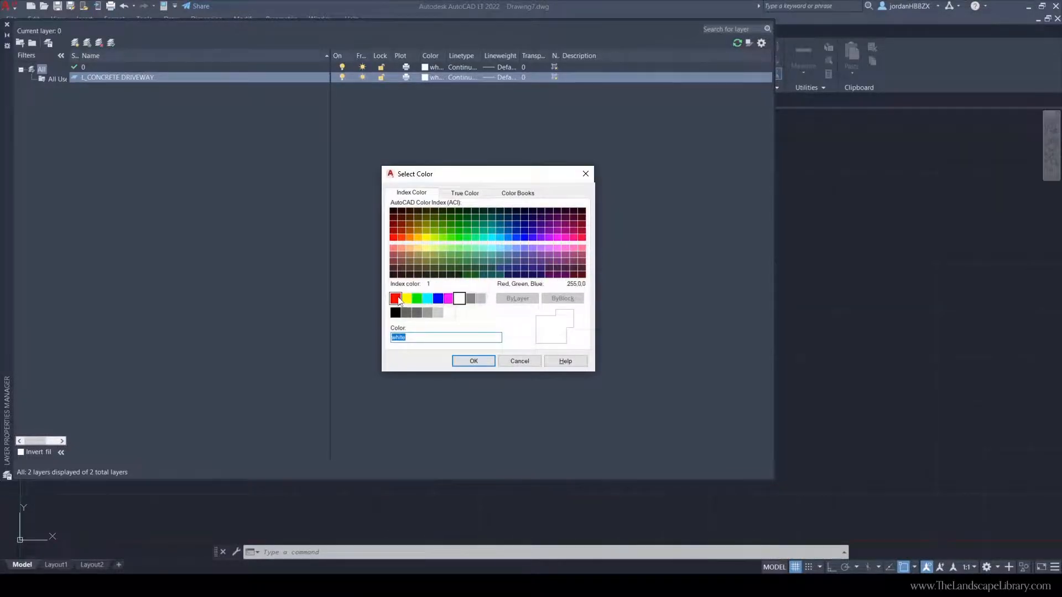
click(405, 298)
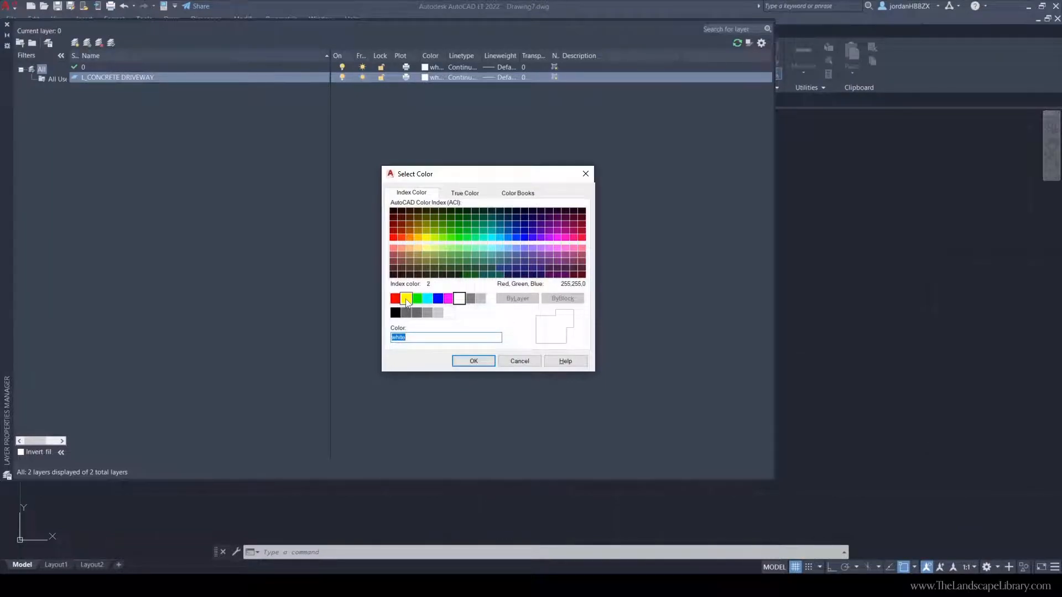
click(395, 298)
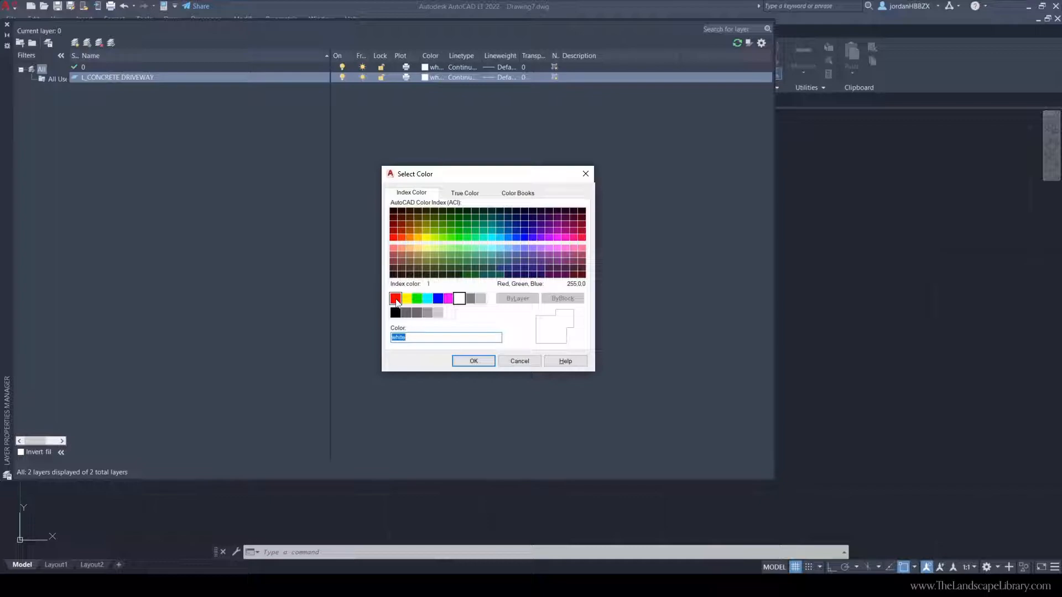
click(396, 299)
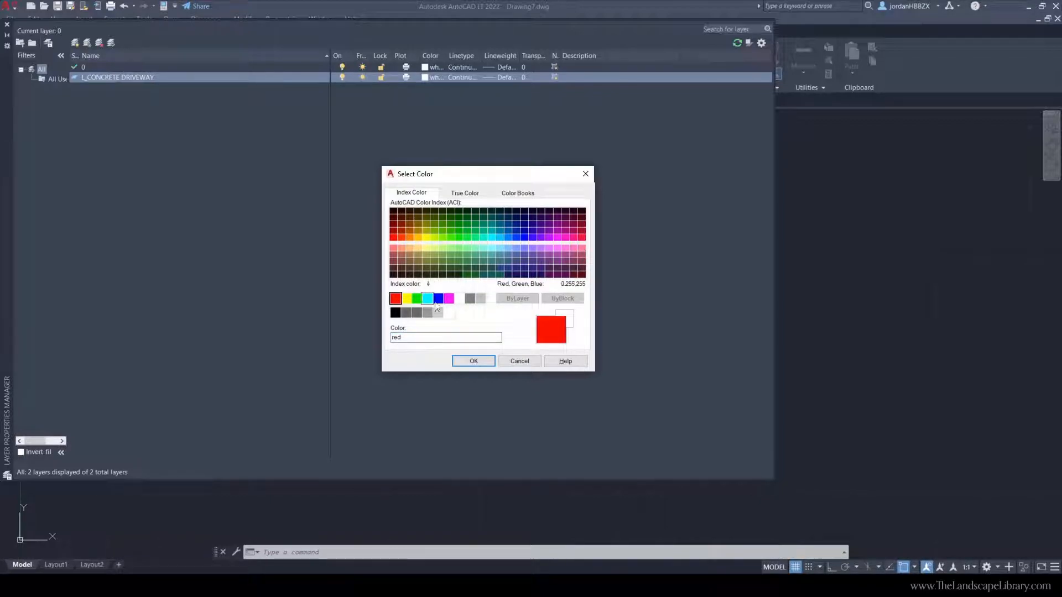
click(459, 299)
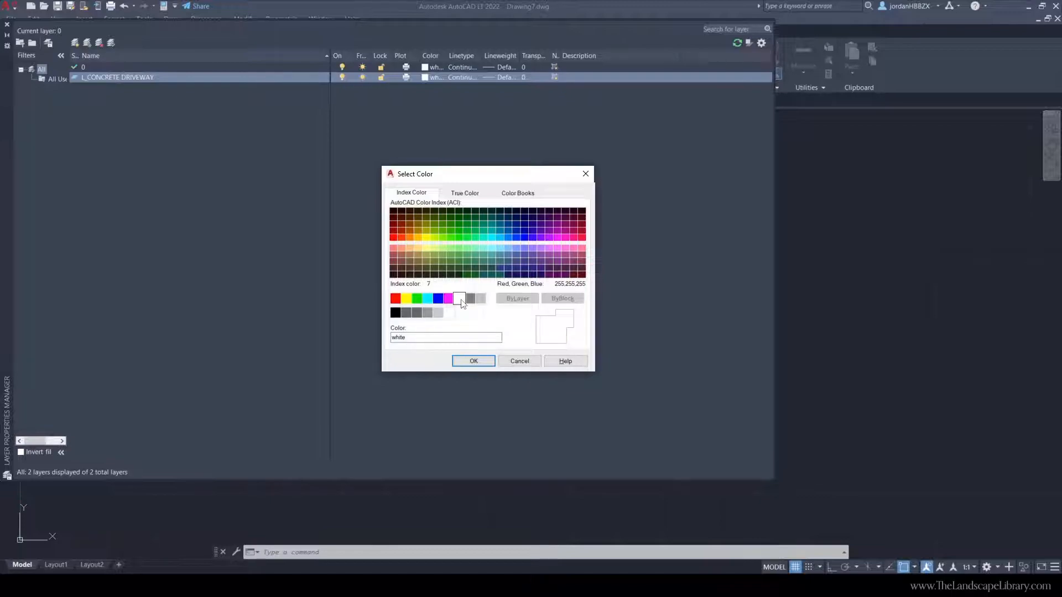
click(405, 299)
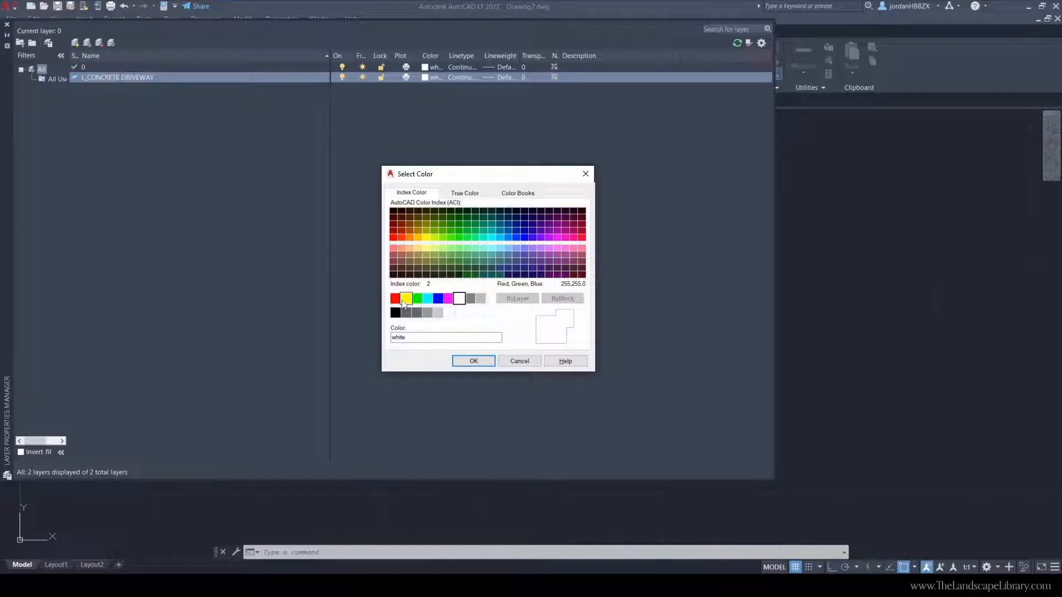
click(473, 360)
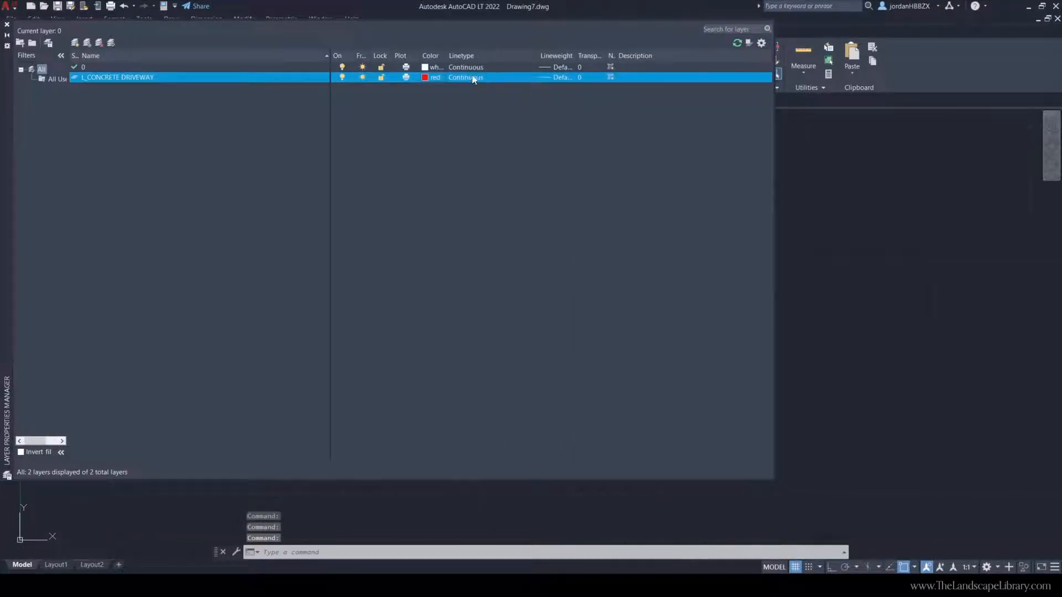
mouse_move(561, 83)
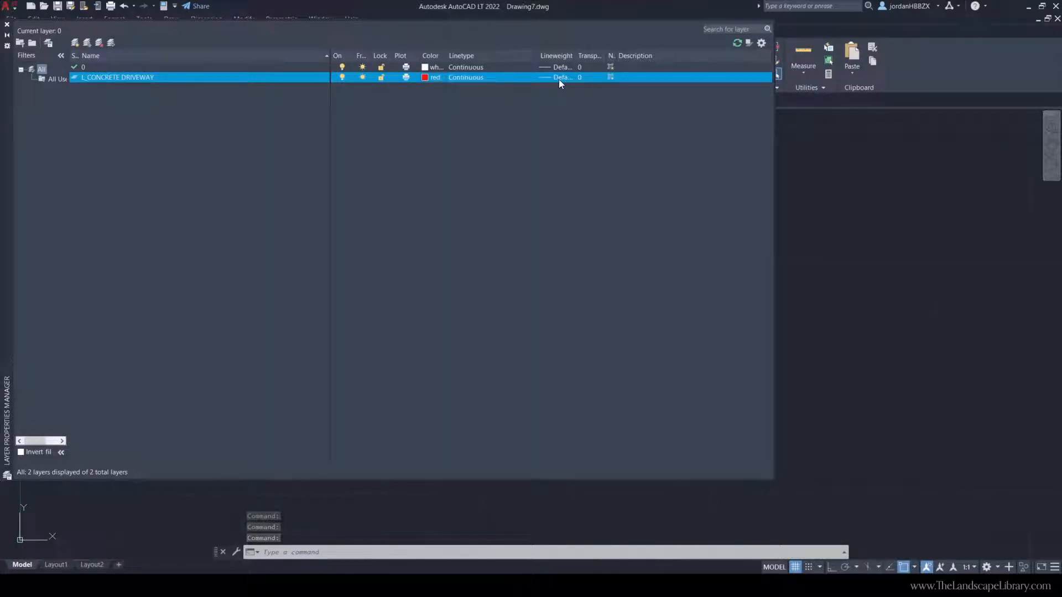
mouse_move(560, 76)
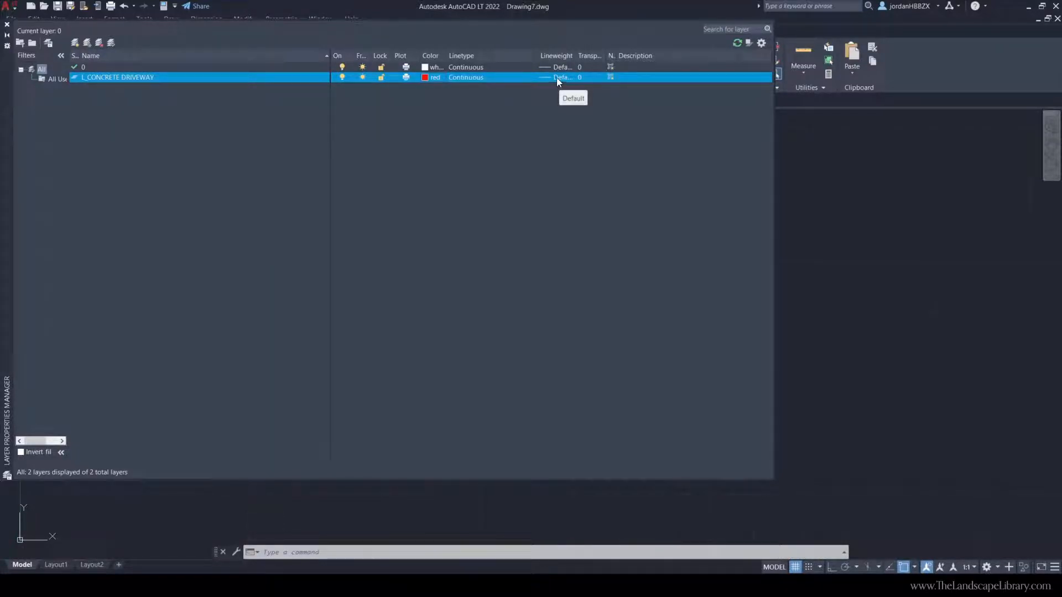
Review the layer's lineweight choices, keeping it at Default
click(562, 76)
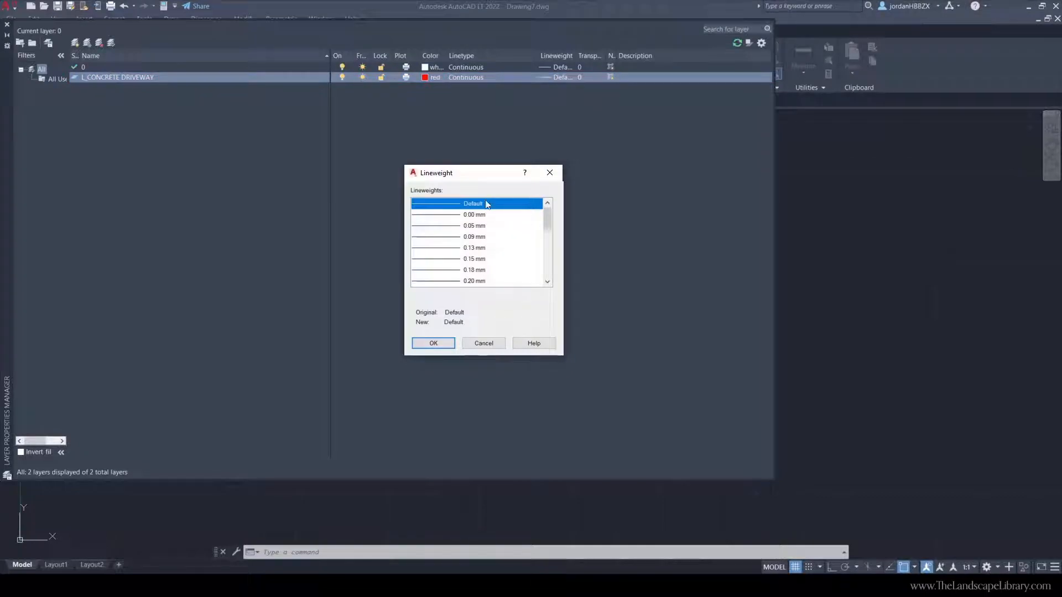
scroll(down, 3)
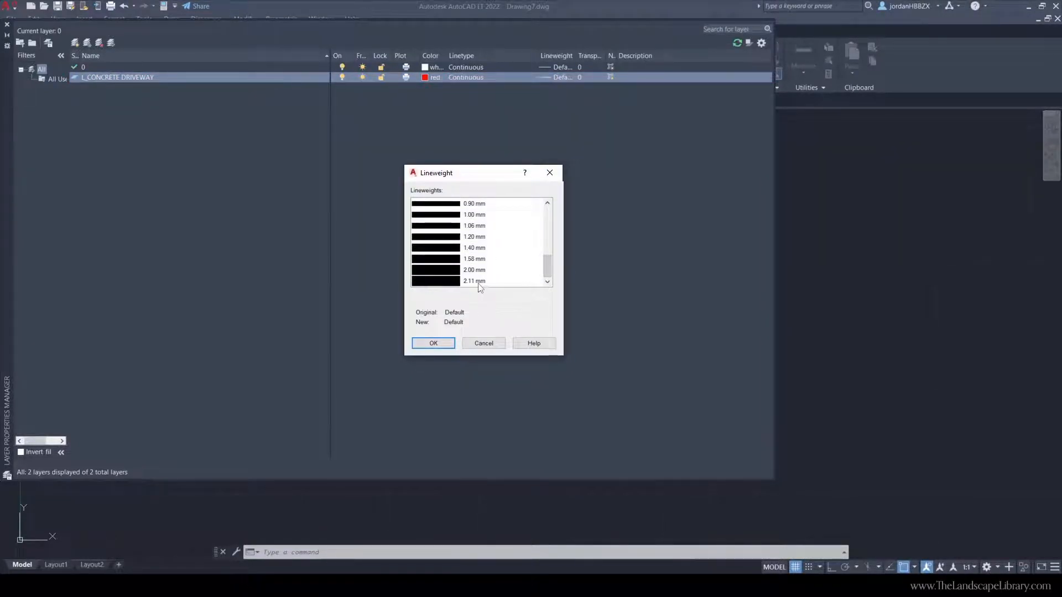
scroll(up, 3)
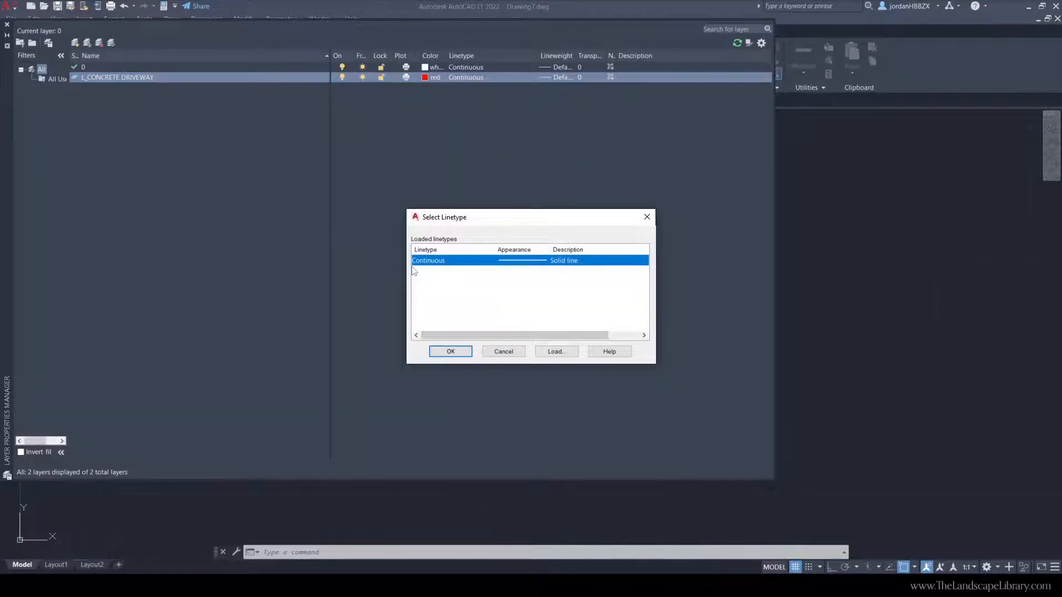
Browse the loadable acadlt.lin linetypes and cancel, keeping Continuous
click(555, 352)
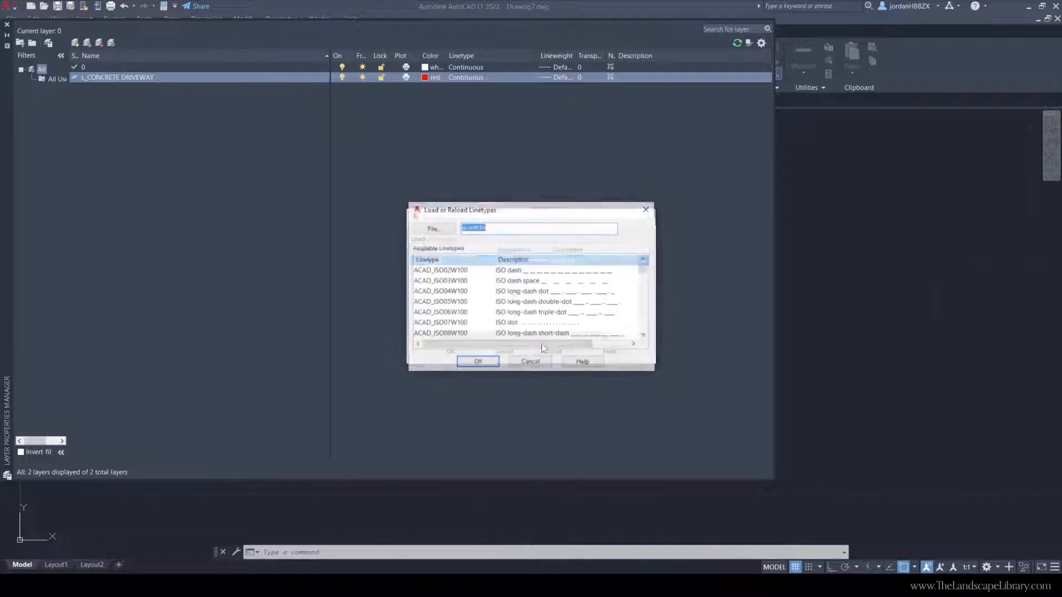
click(438, 269)
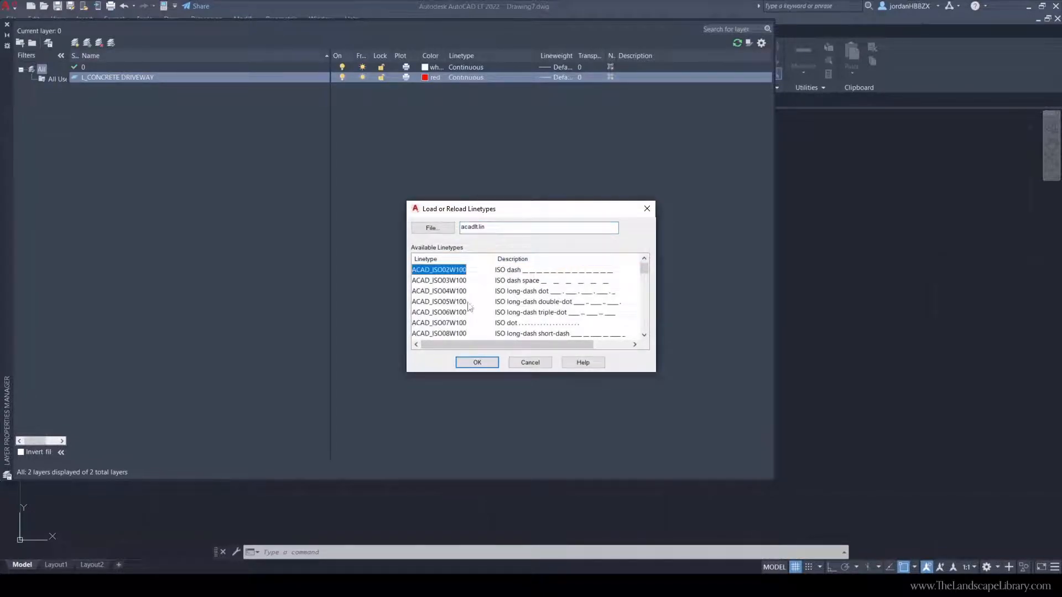
click(530, 362)
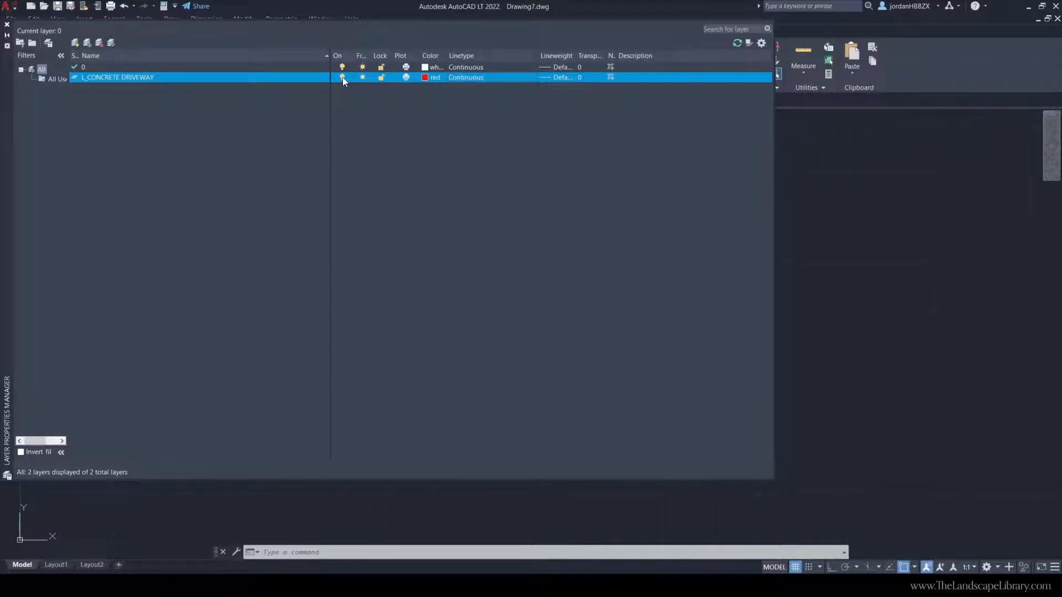
mouse_move(301, 79)
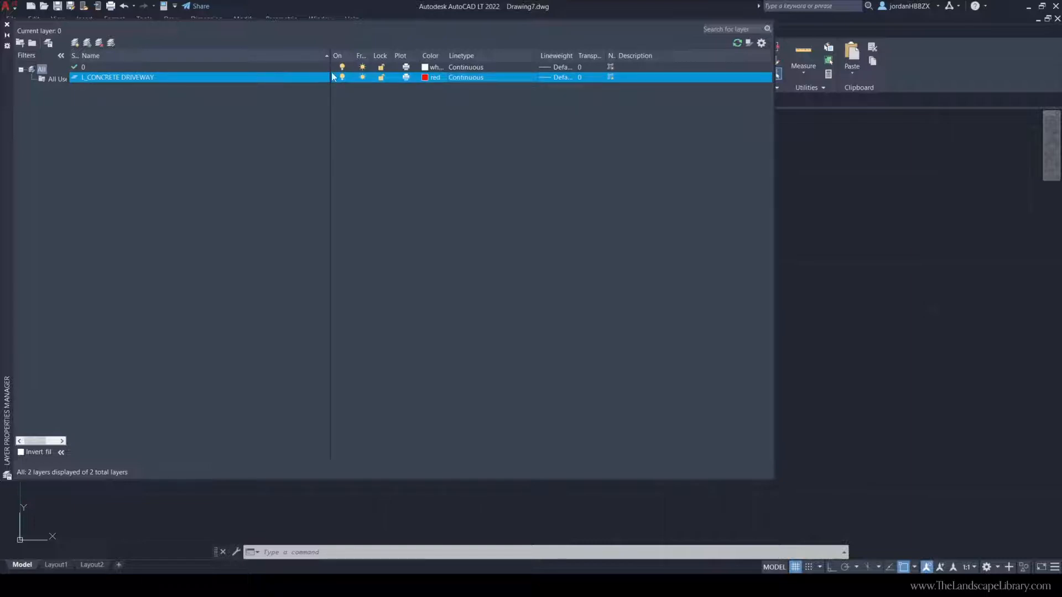
mouse_move(342, 77)
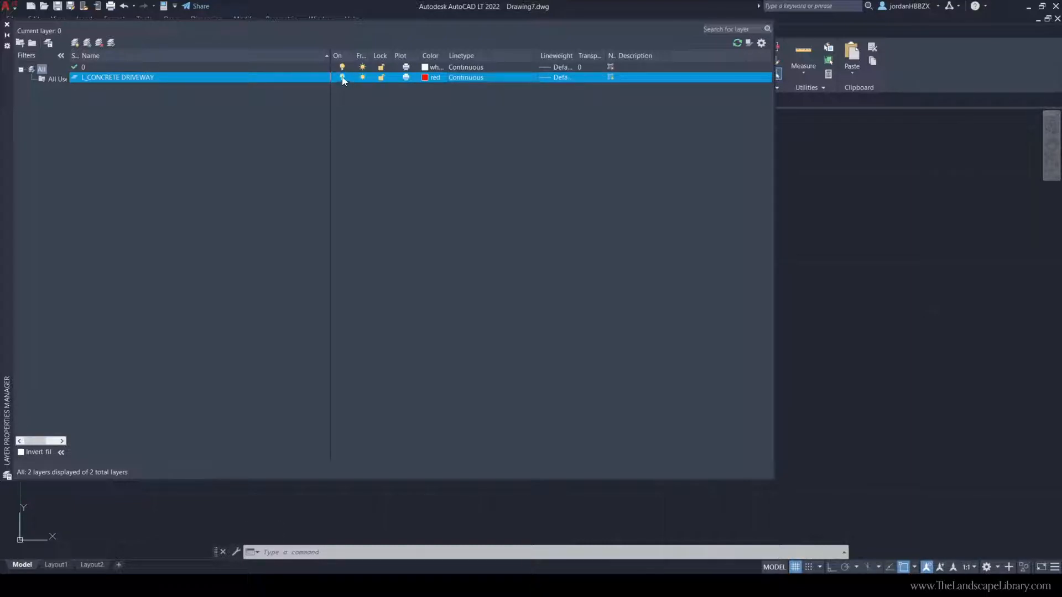
click(363, 76)
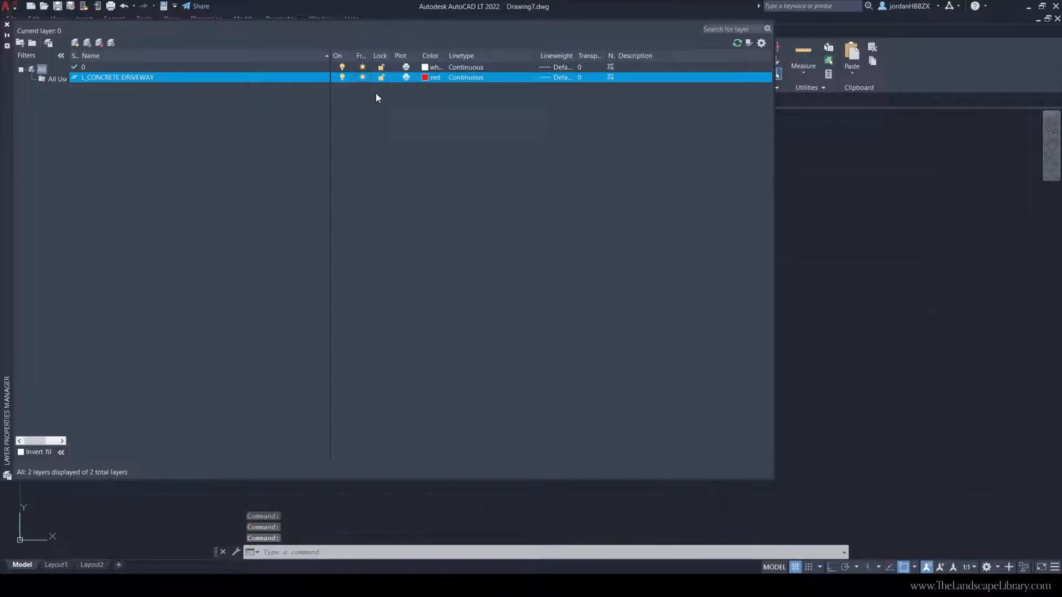
mouse_move(377, 97)
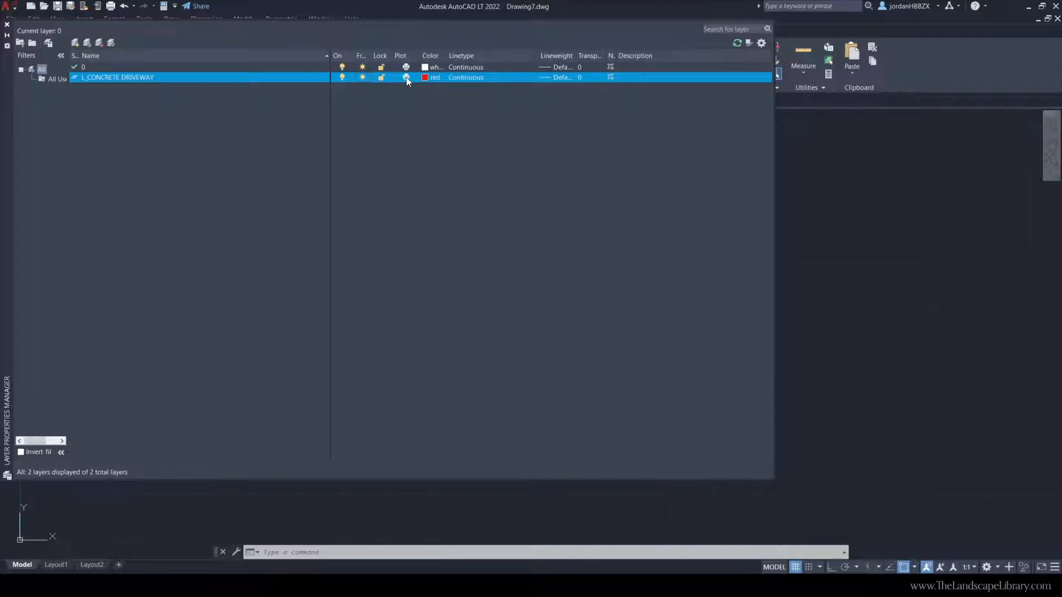
click(404, 77)
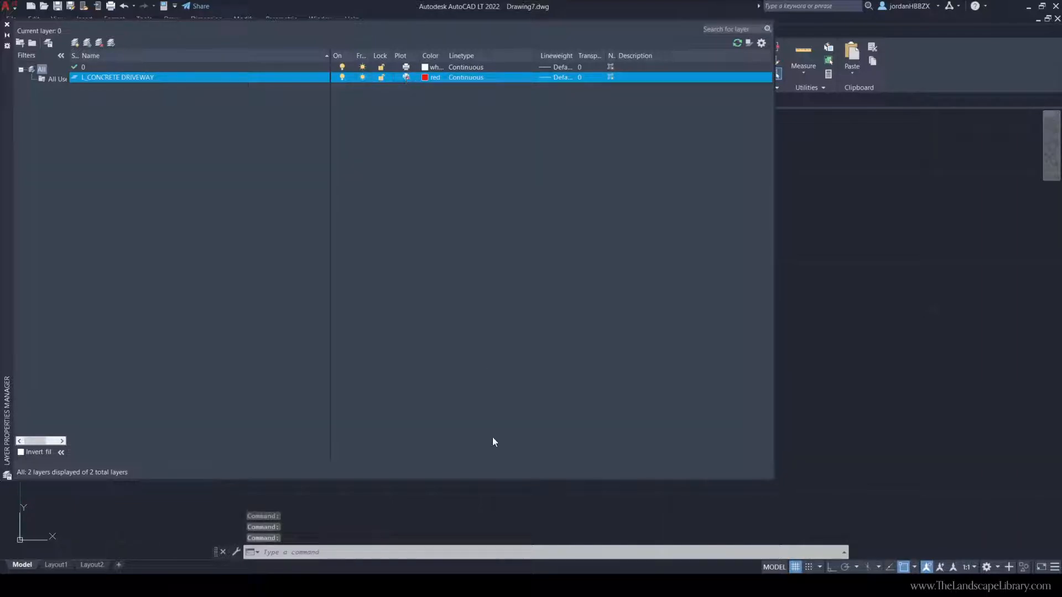
click(497, 511)
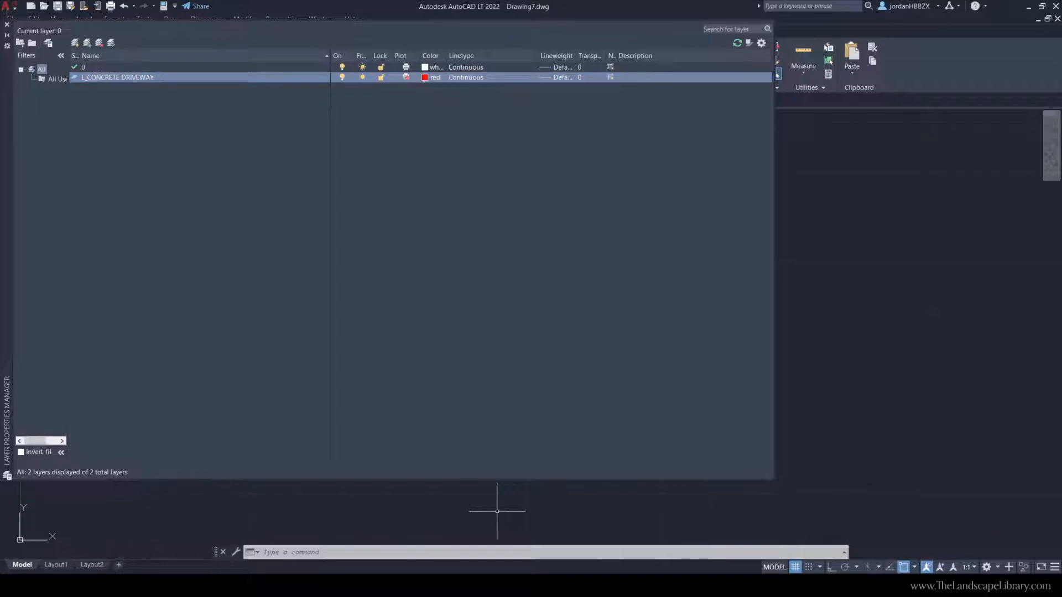
mouse_move(88, 535)
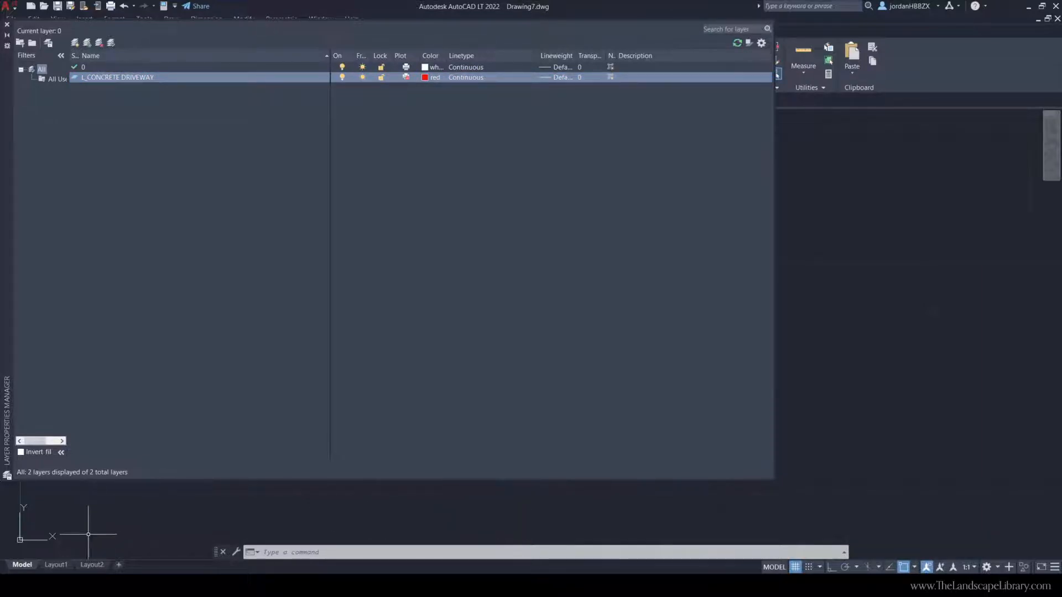
mouse_move(147, 507)
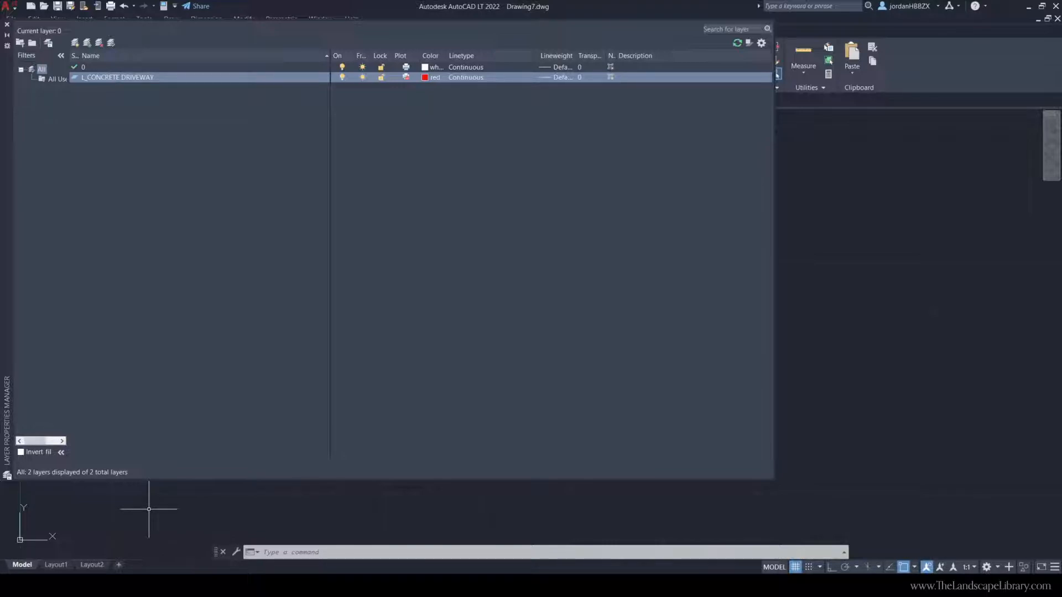
mouse_move(345, 353)
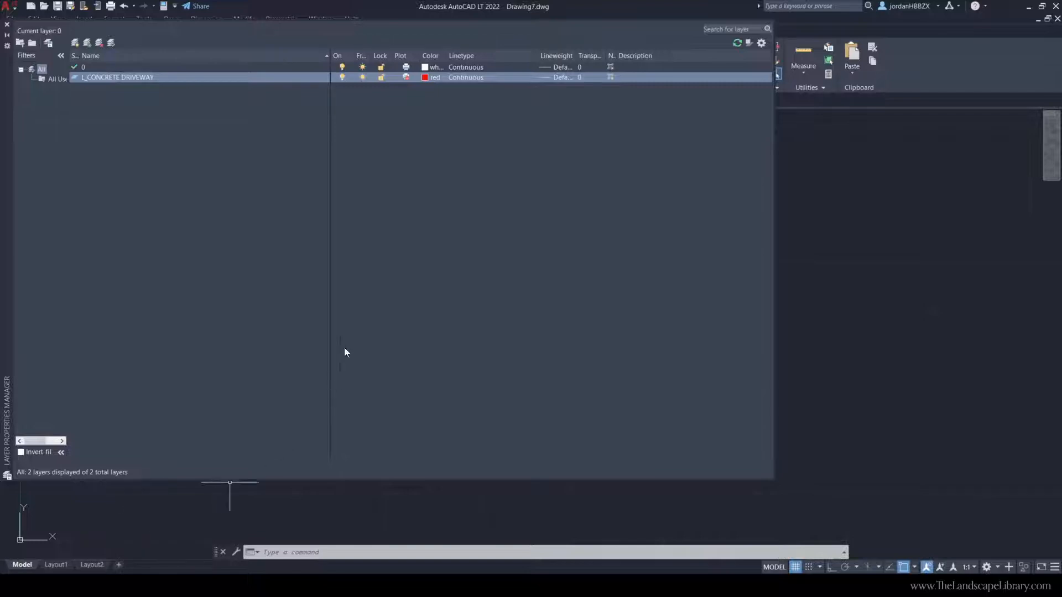
mouse_move(434, 231)
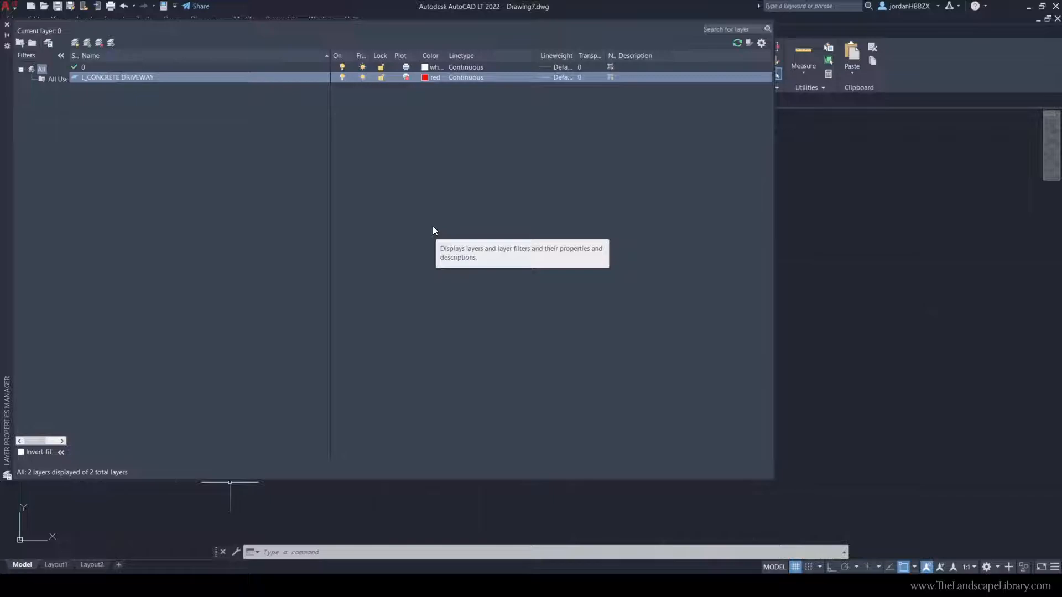
click(203, 77)
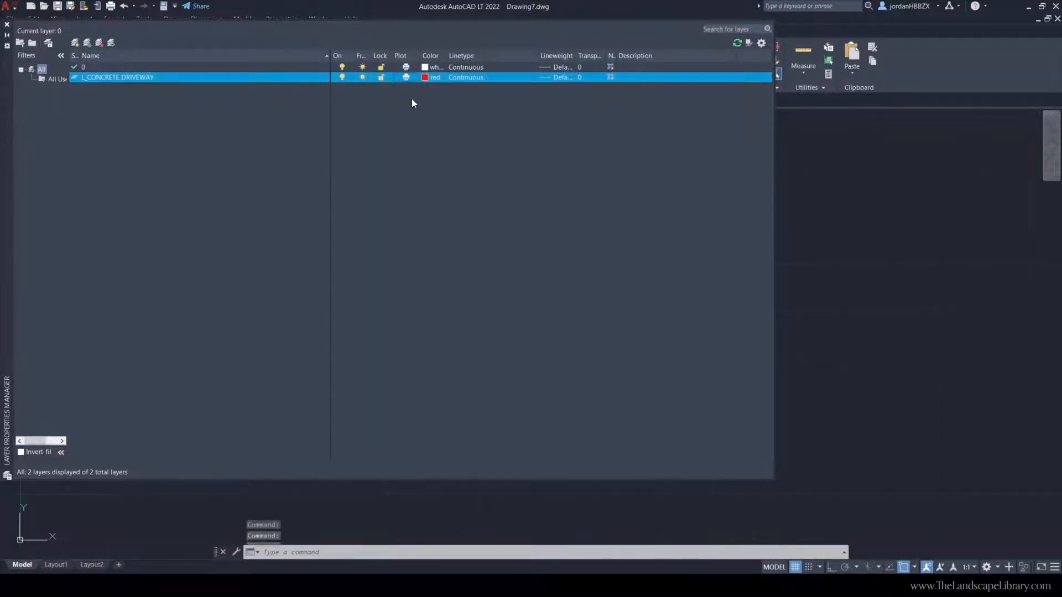